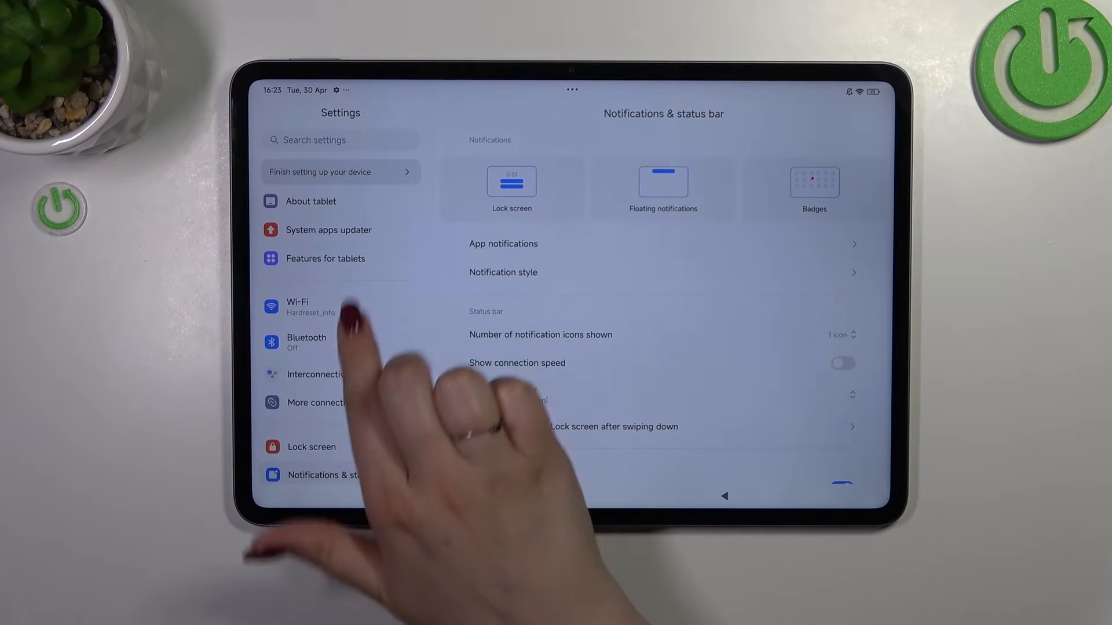
- Open About tablet and scroll to the device, storage and OS version details
left_click(310, 202)
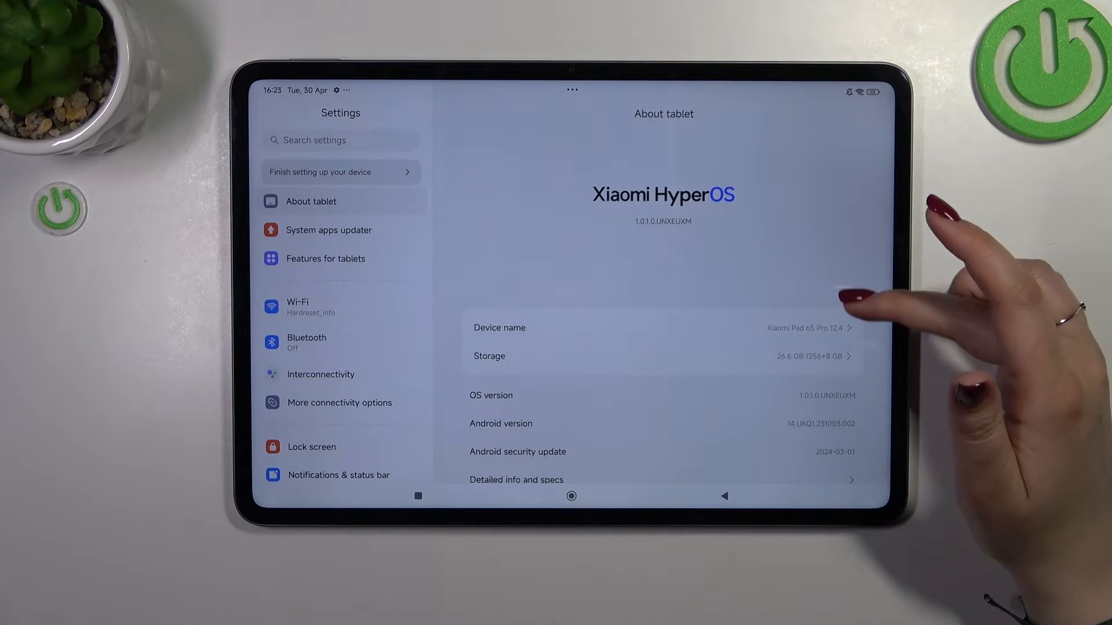
scroll("up", 3)
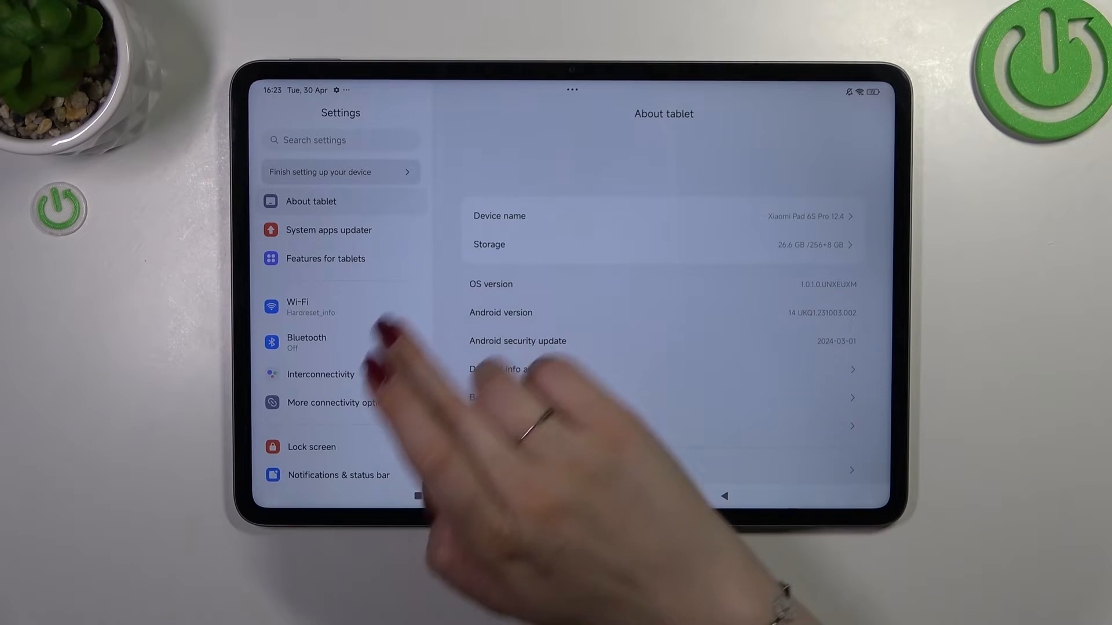
- Scroll the Settings sidebar and open Additional settings to reach Developer options
scroll("down", 3)
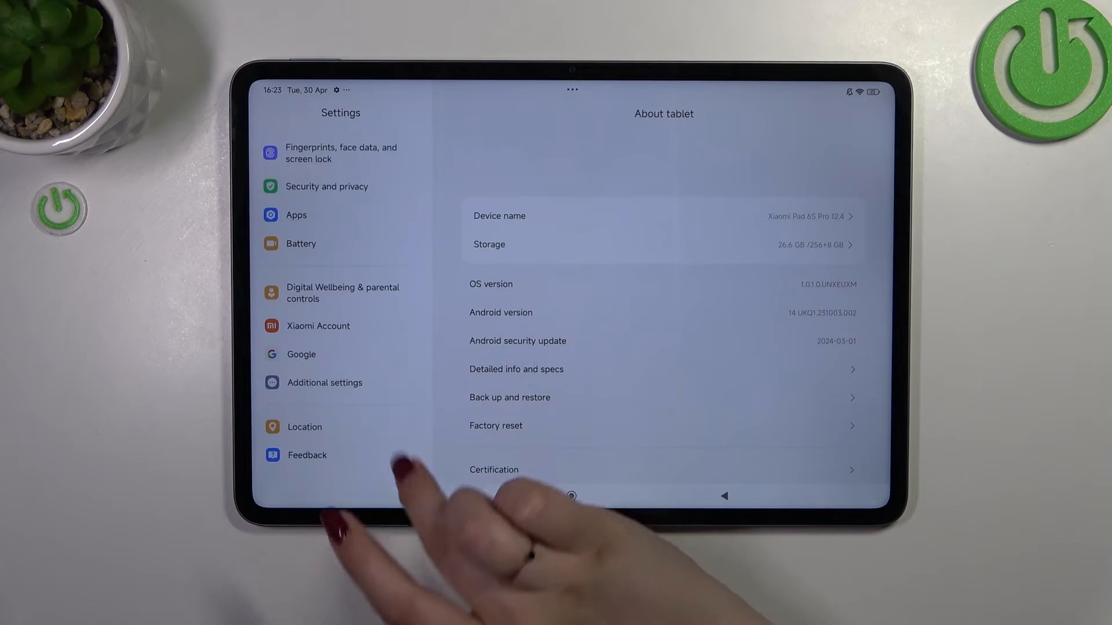
left_click(325, 382)
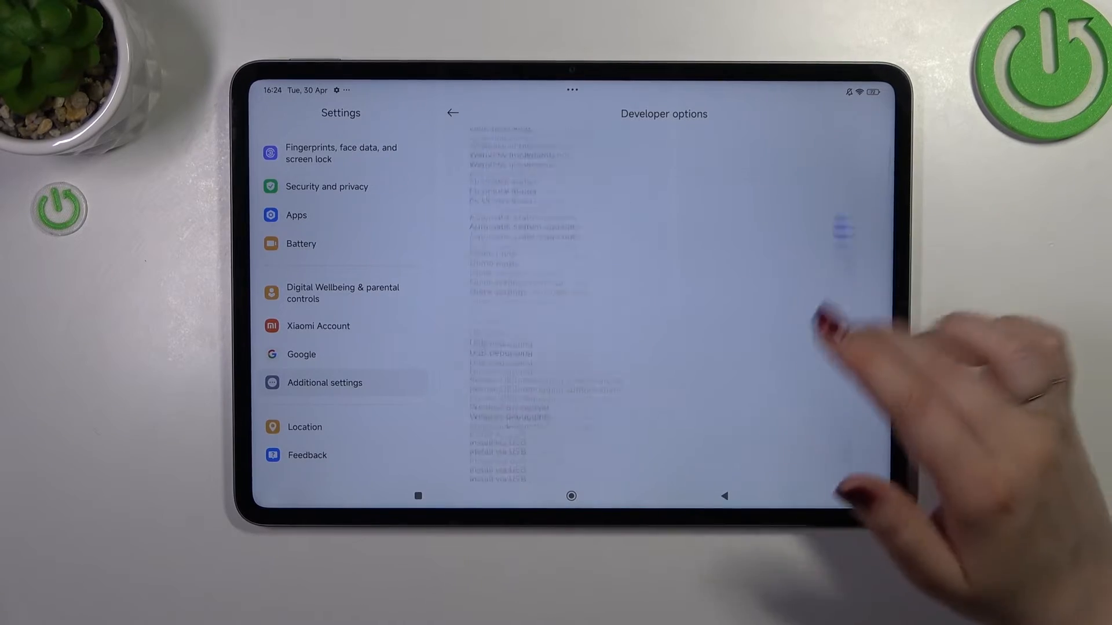
scroll("up", 3)
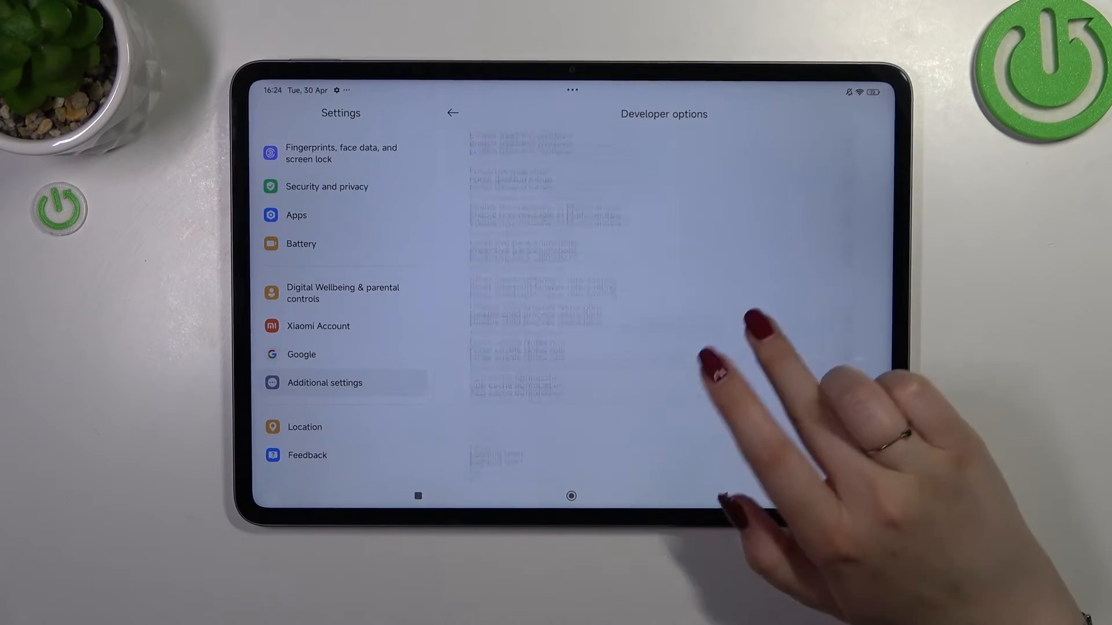
scroll("up", 3)
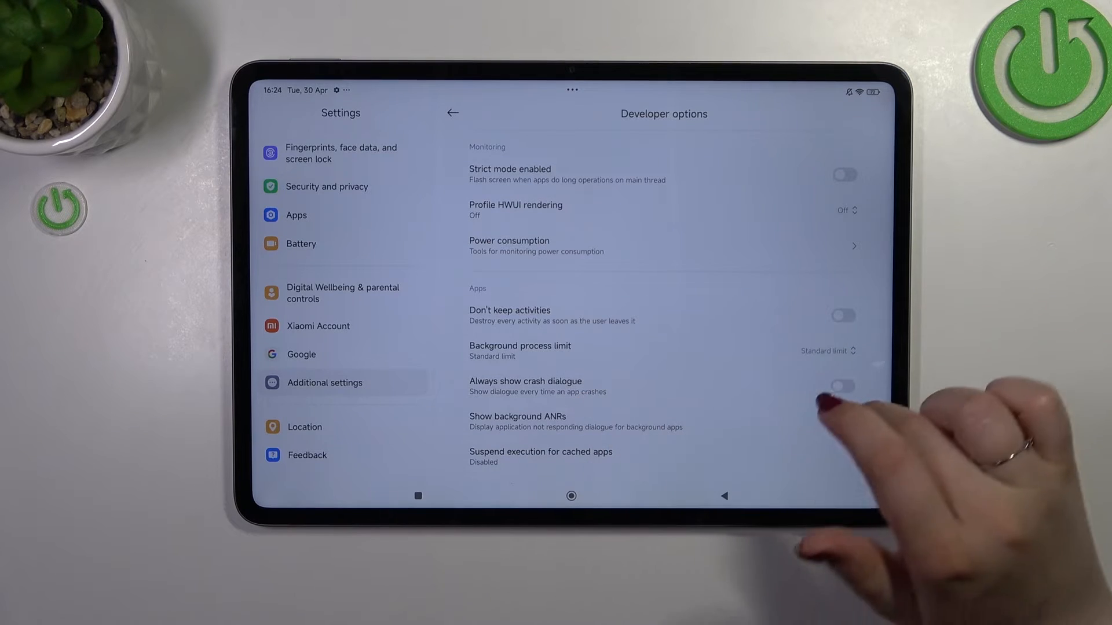
scroll("up", 3)
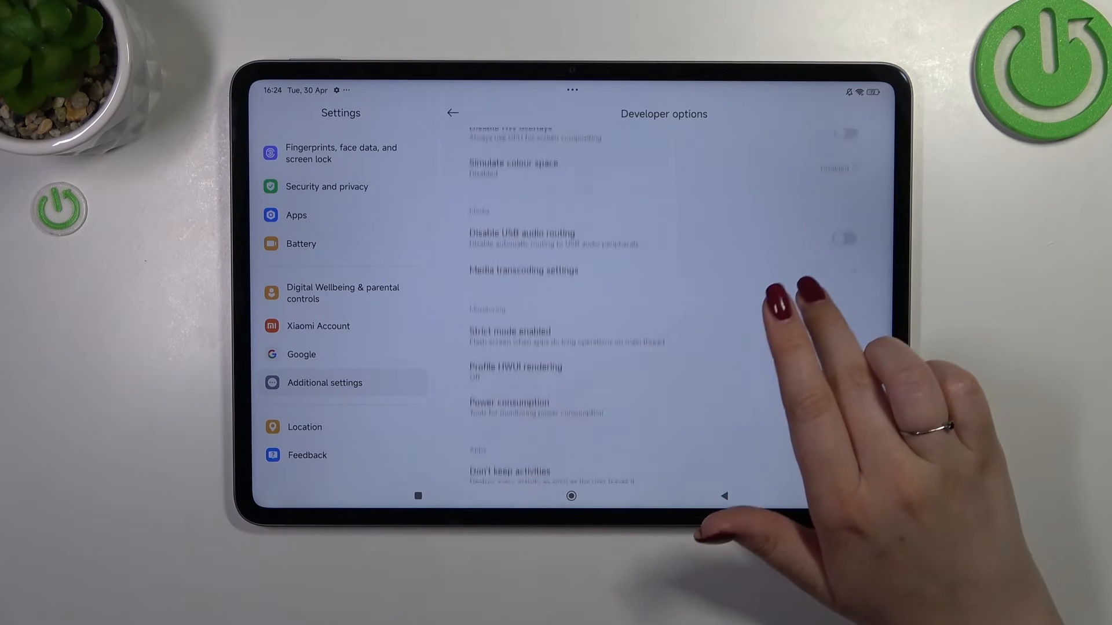
scroll("up", 3)
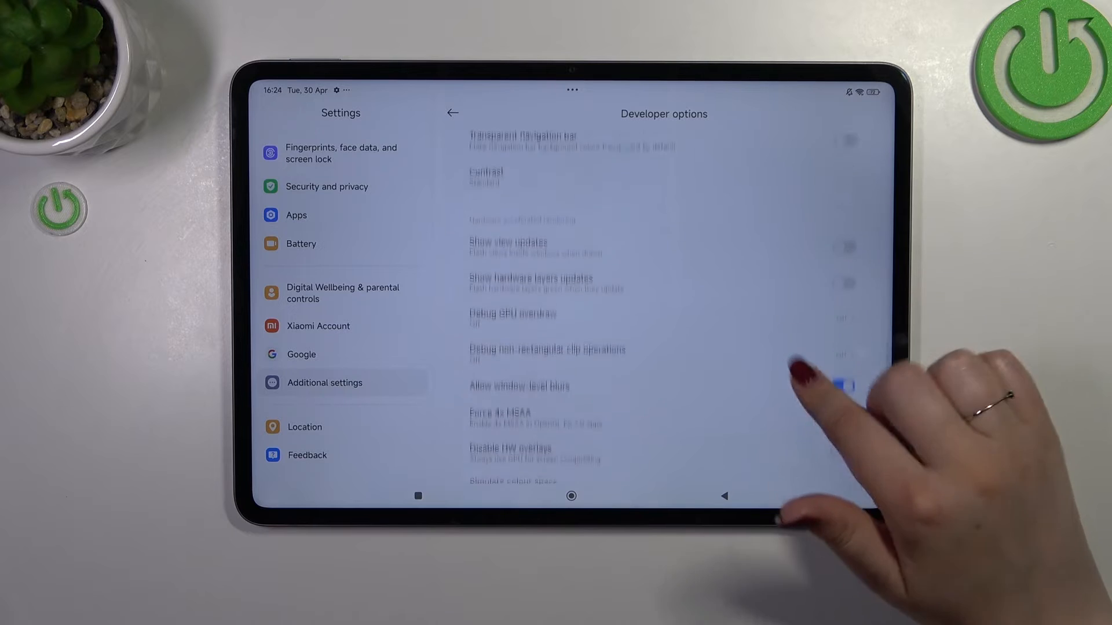
scroll("up", 3)
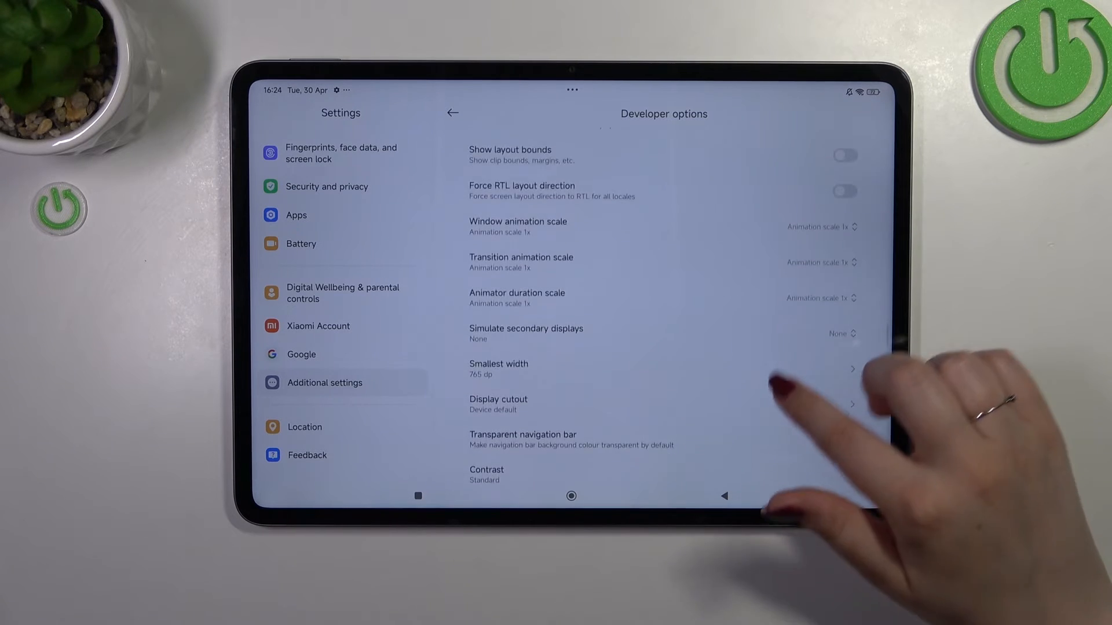
left_click(487, 475)
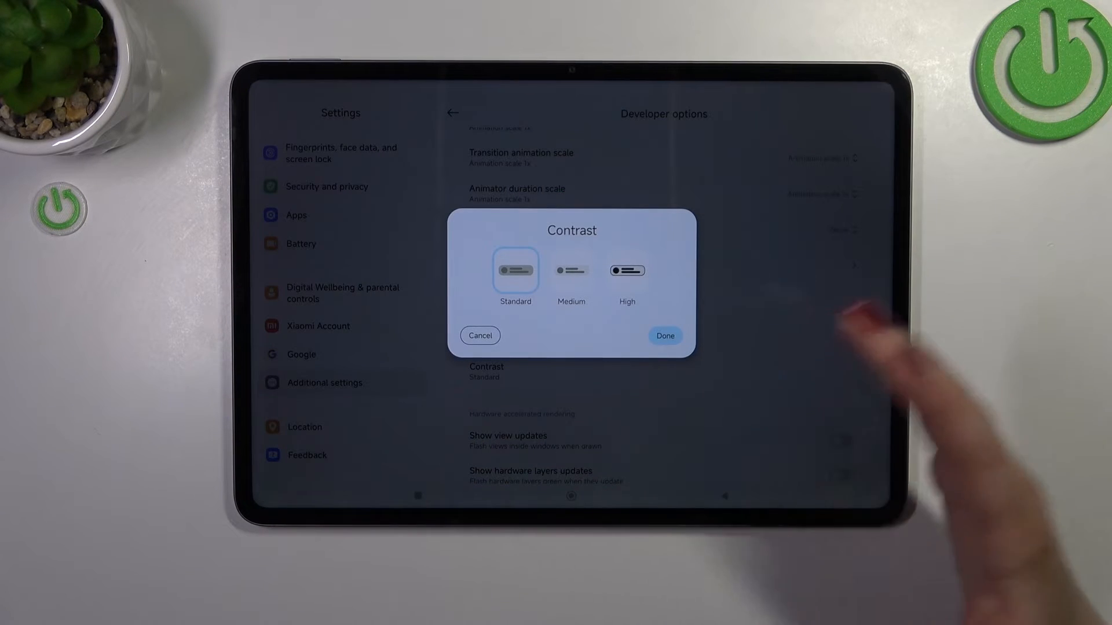
left_click(663, 335)
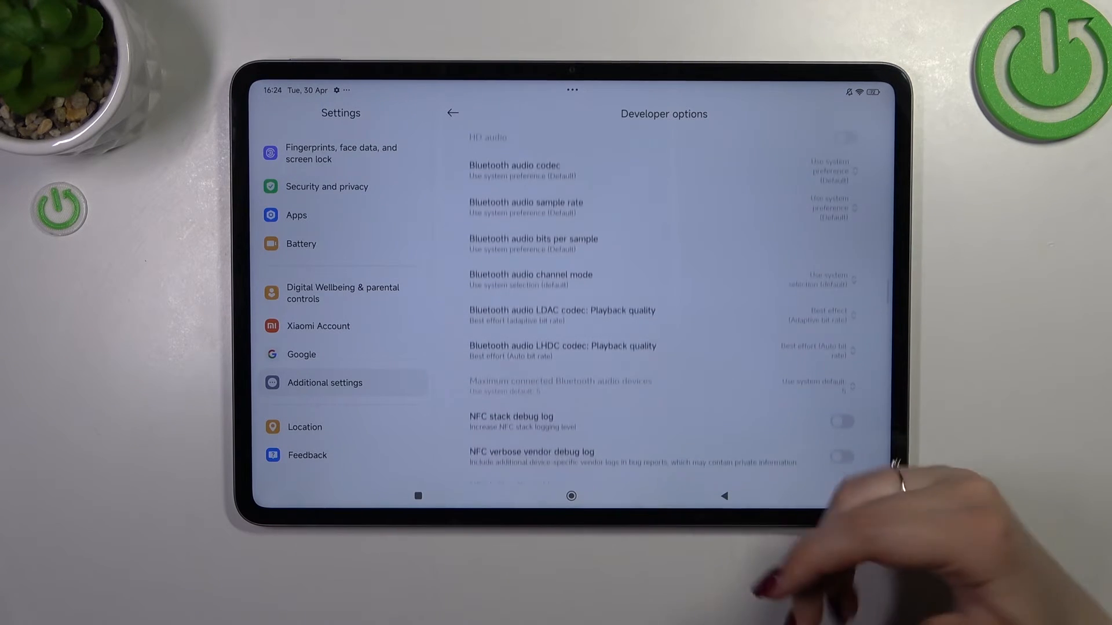
scroll("up", 3)
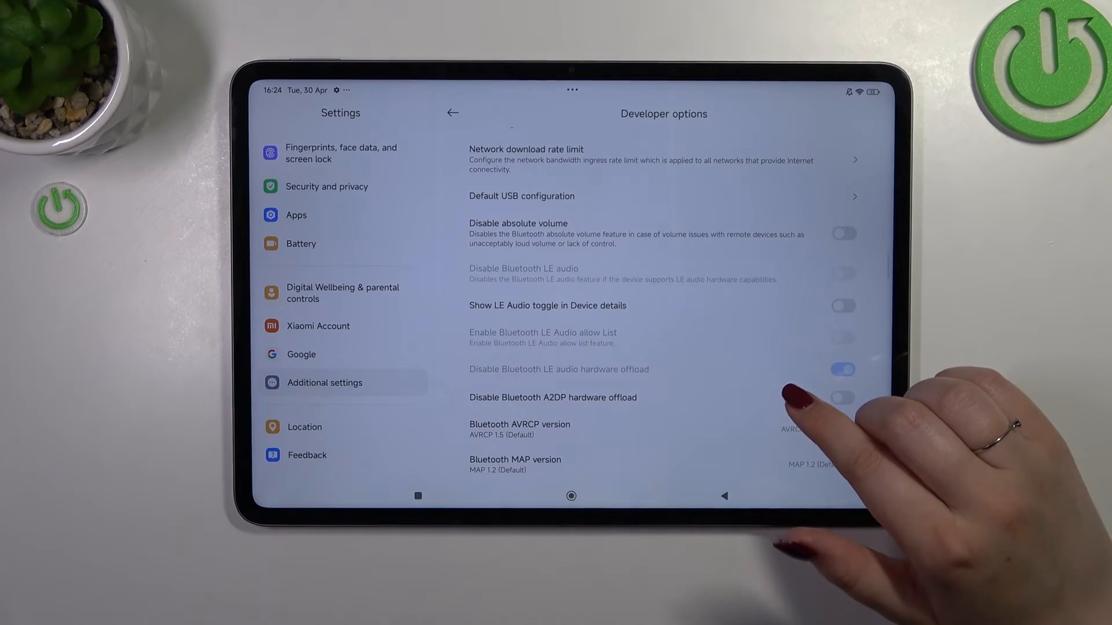
left_click(842, 370)
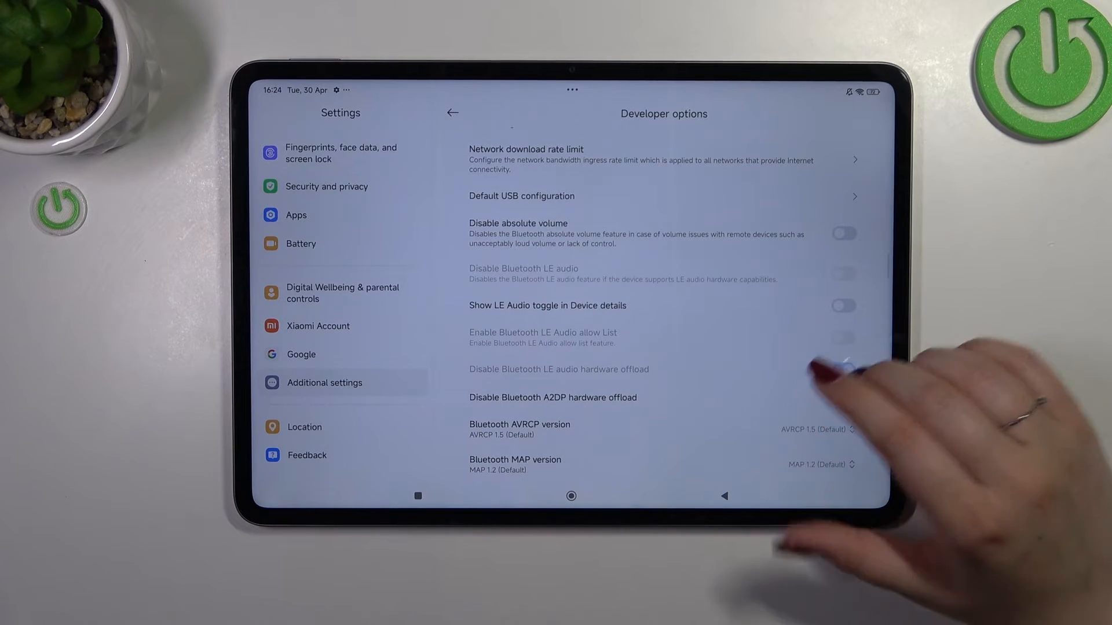
scroll("down", 3)
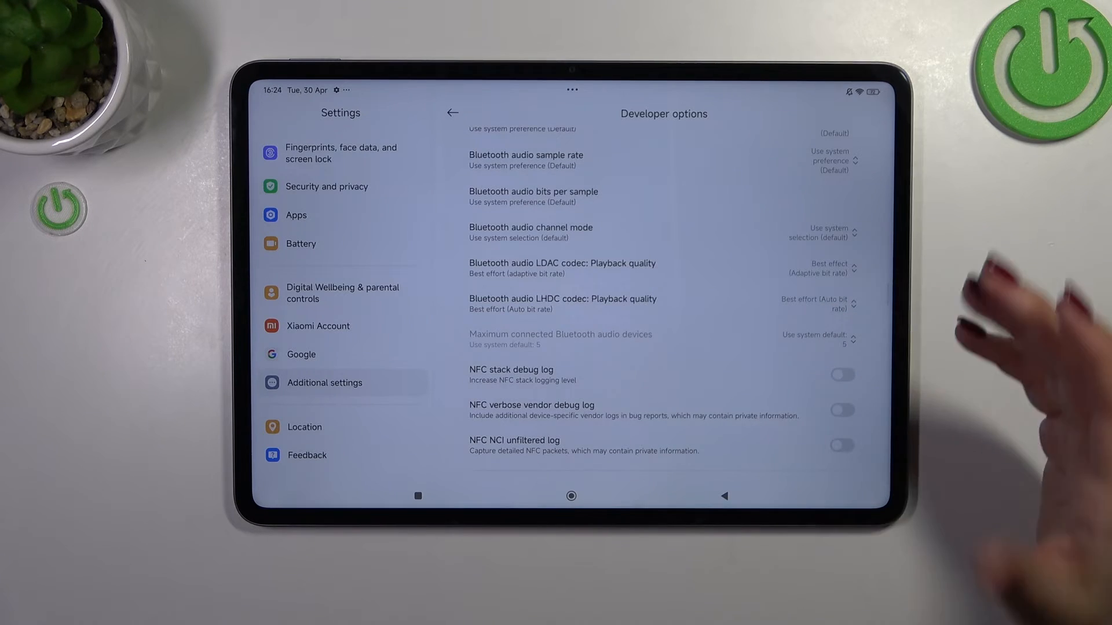
scroll("down", 3)
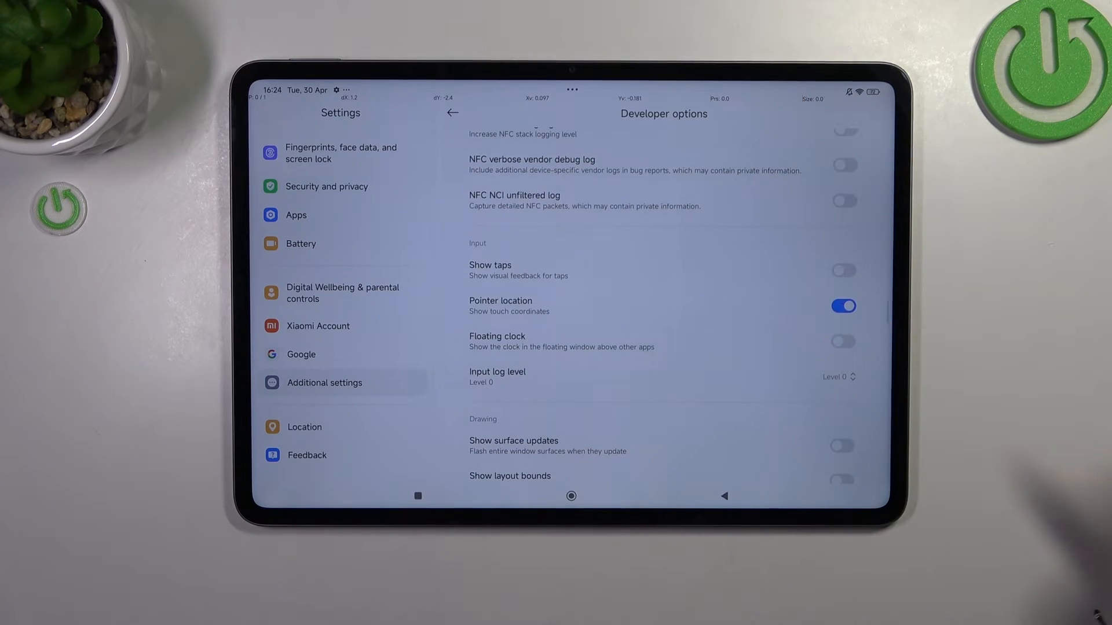
left_click(842, 305)
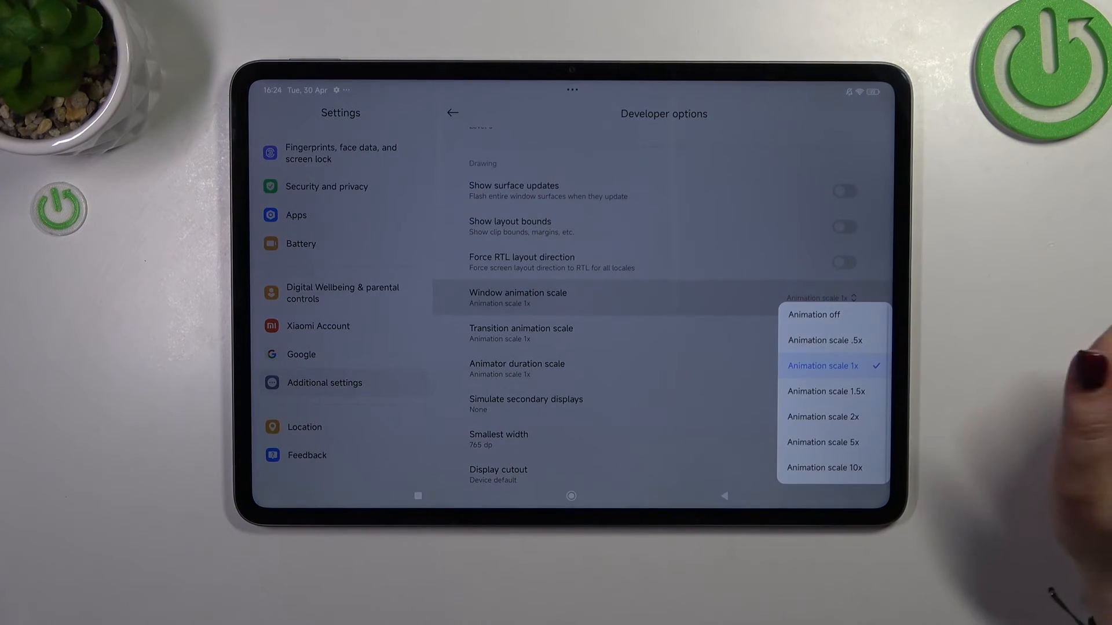
left_click(821, 366)
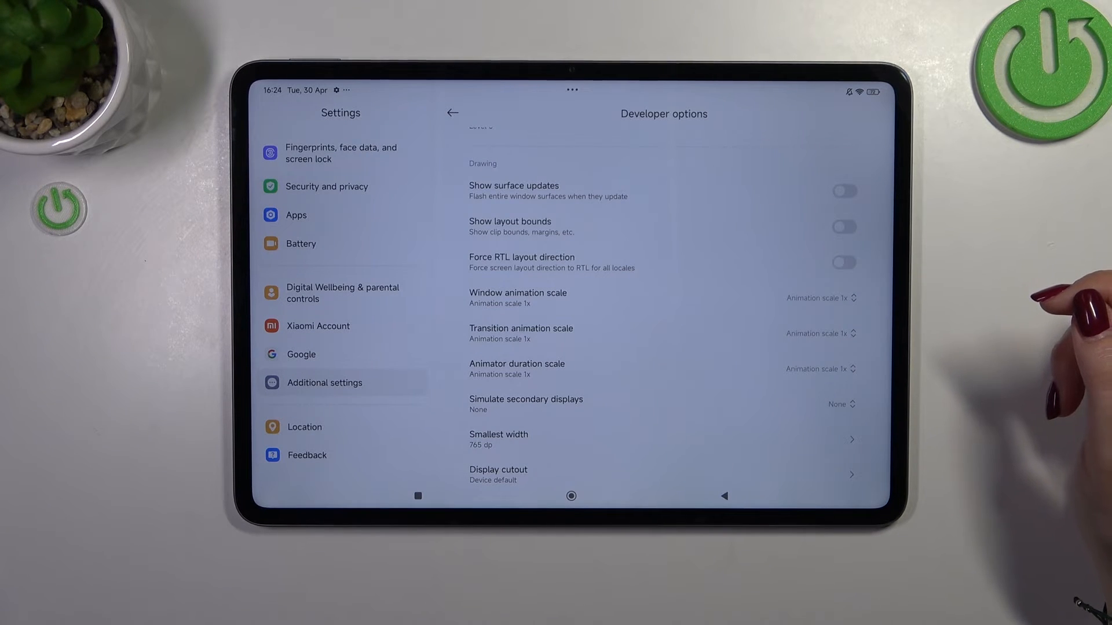
- Leave Additional settings and return to the tablet's home screen
scroll("up", 3)
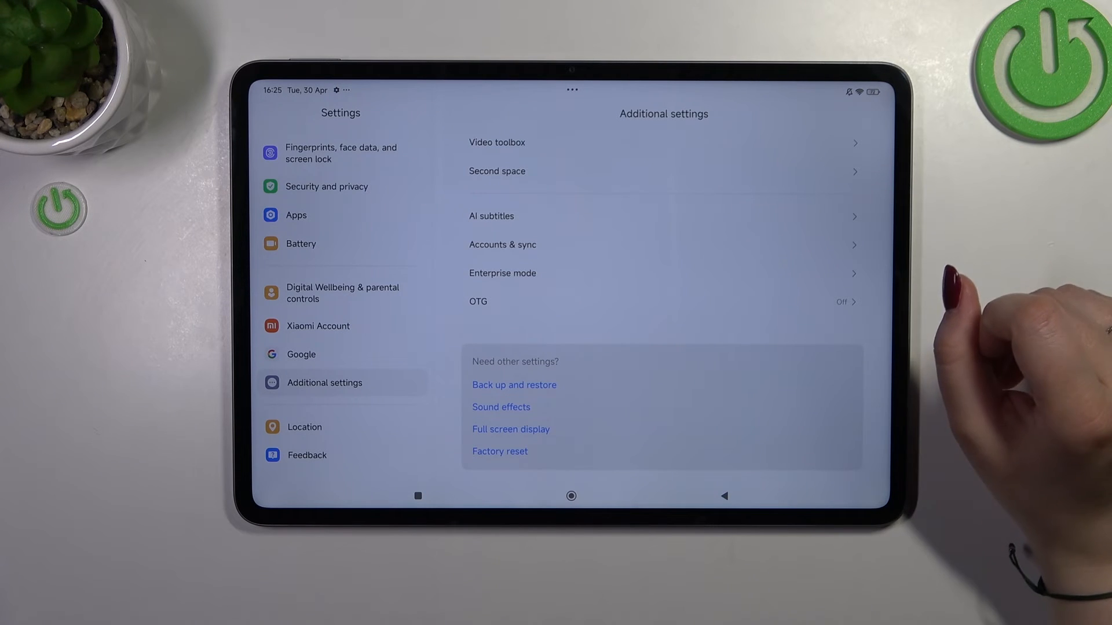
mouse_move(1007, 341)
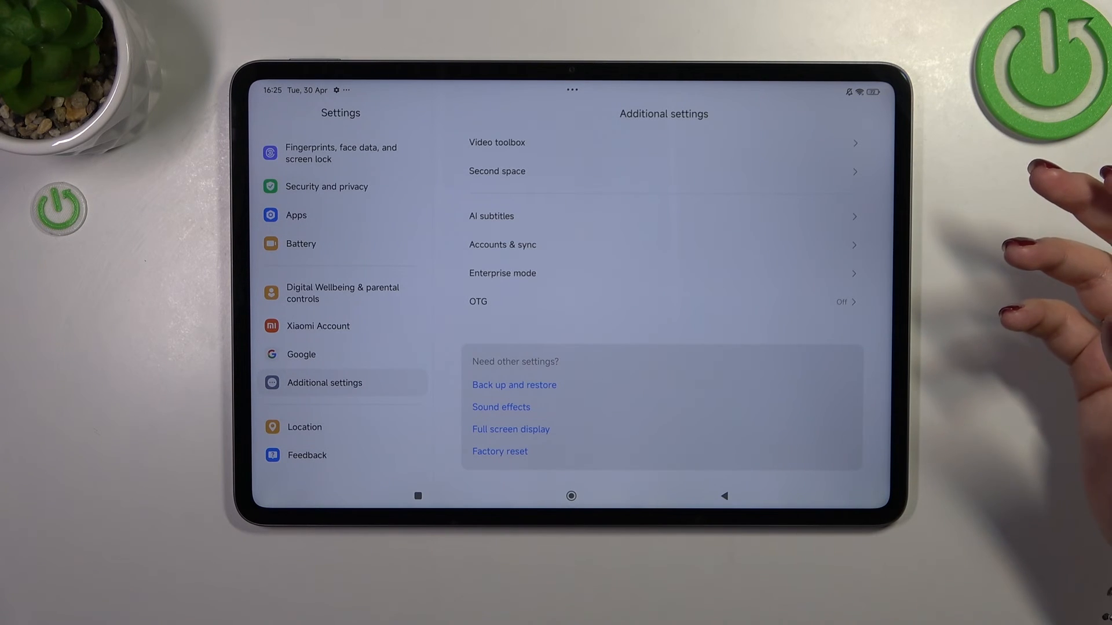
mouse_move(1028, 284)
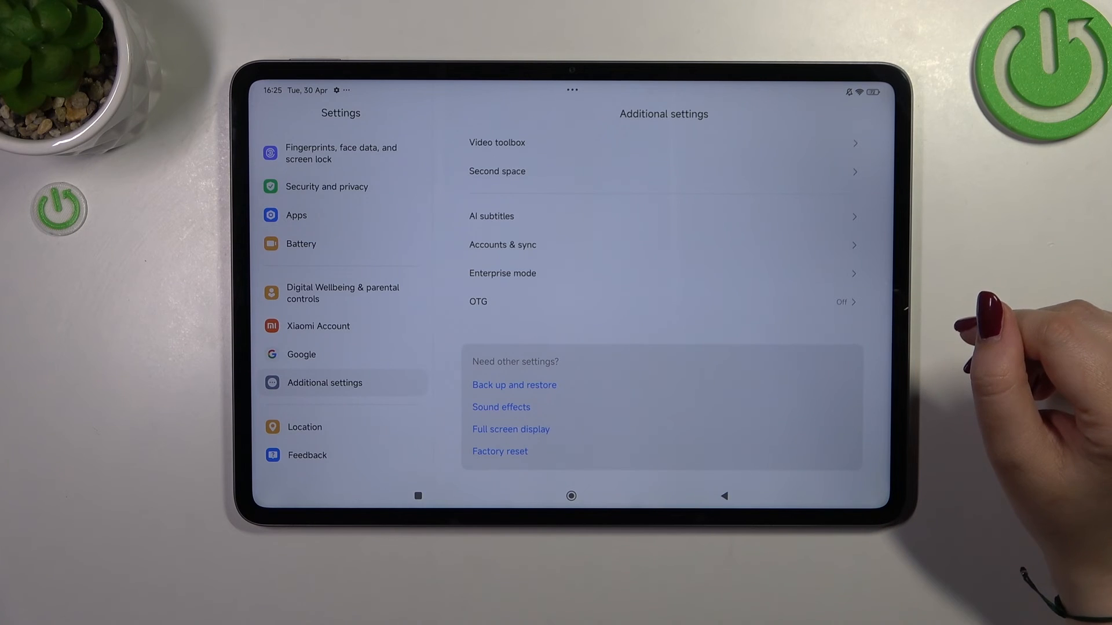
left_click(571, 496)
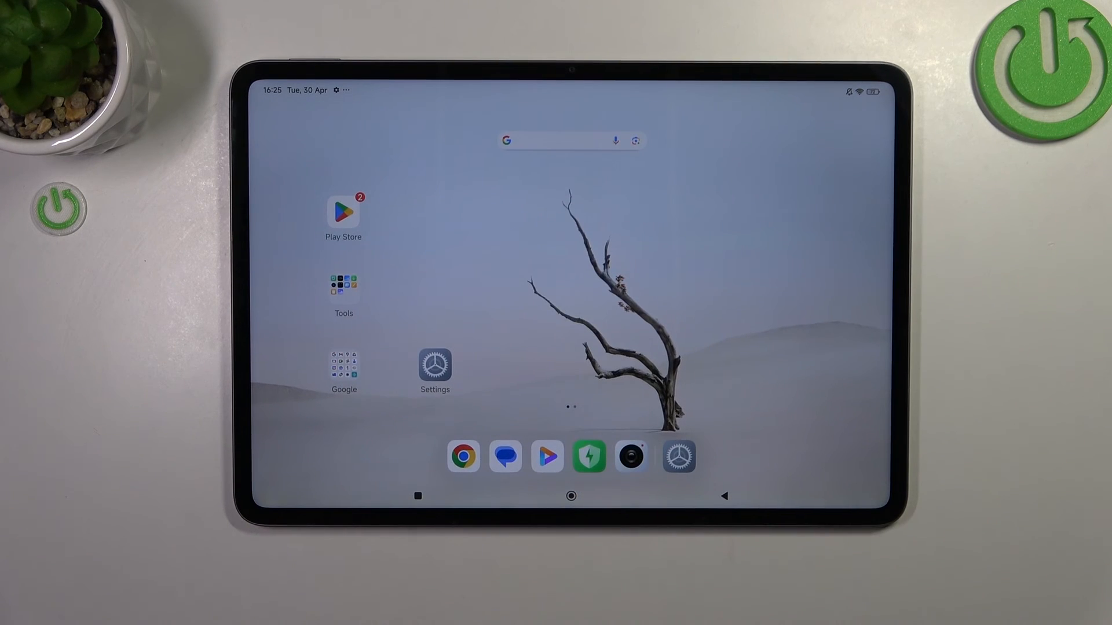